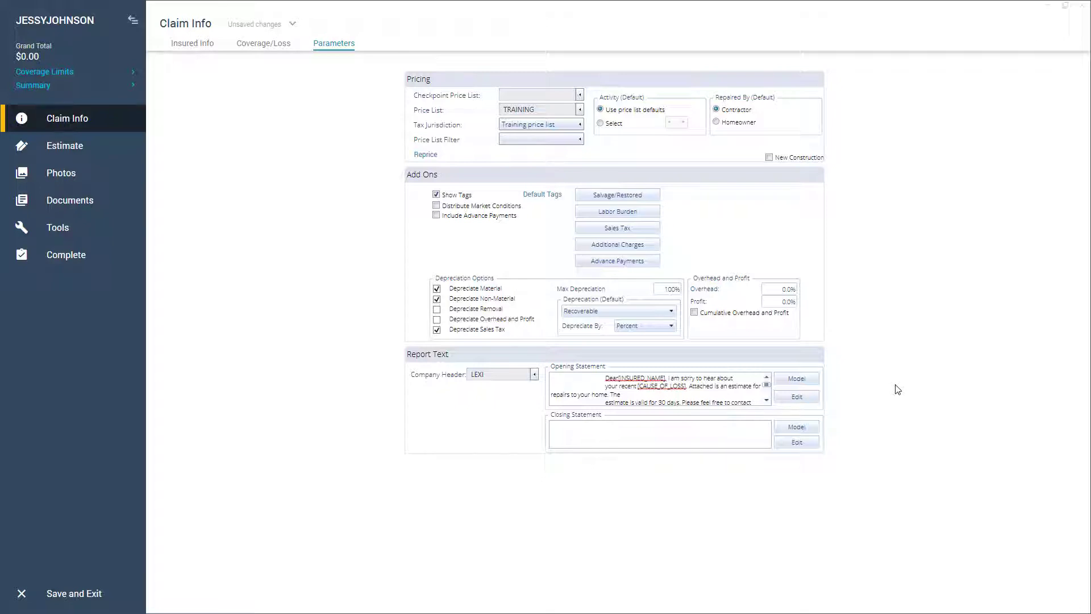
mouse_move(868, 387)
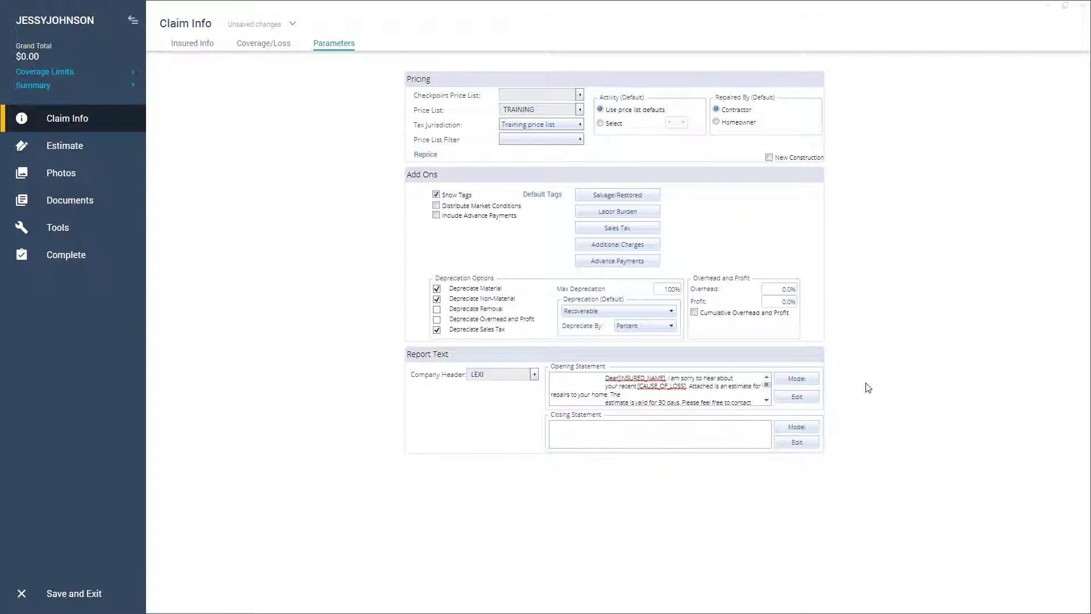
click(192, 43)
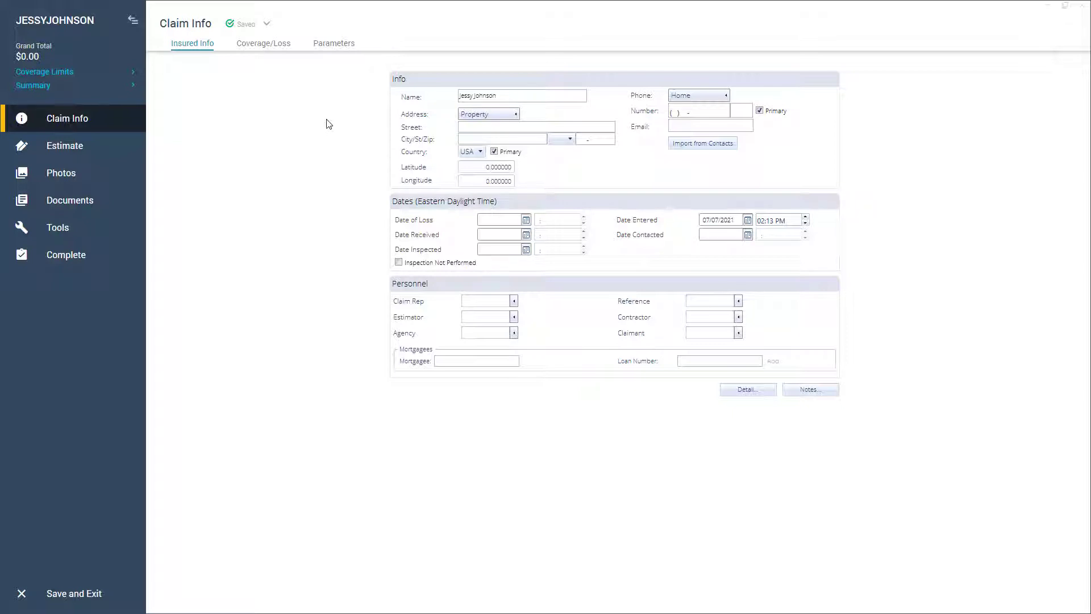
Return to Parameters and open the empty Model Statements list for Opening Statement.
click(334, 42)
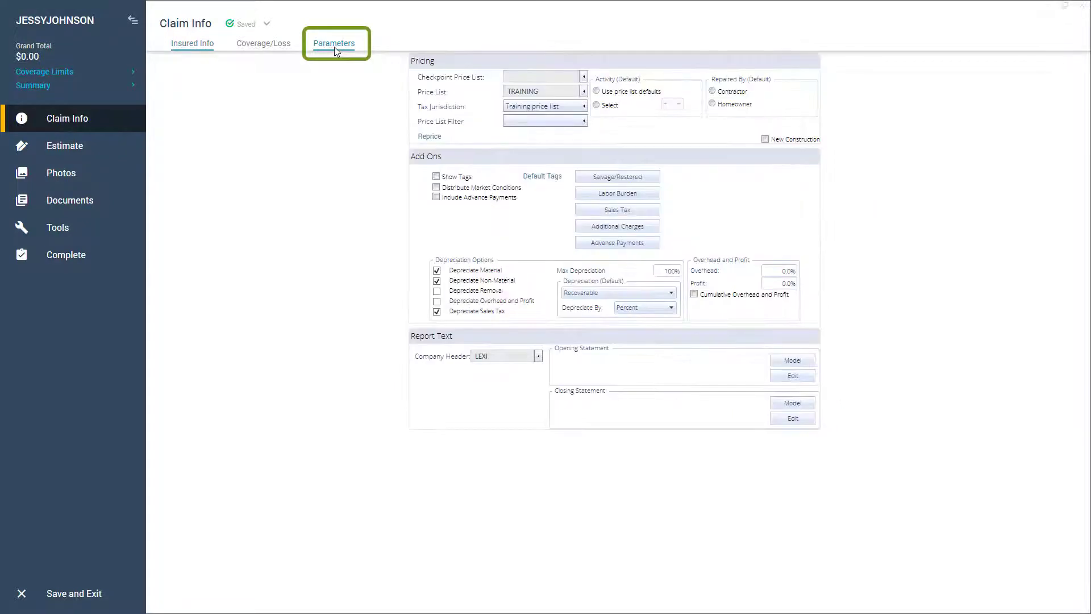
click(334, 42)
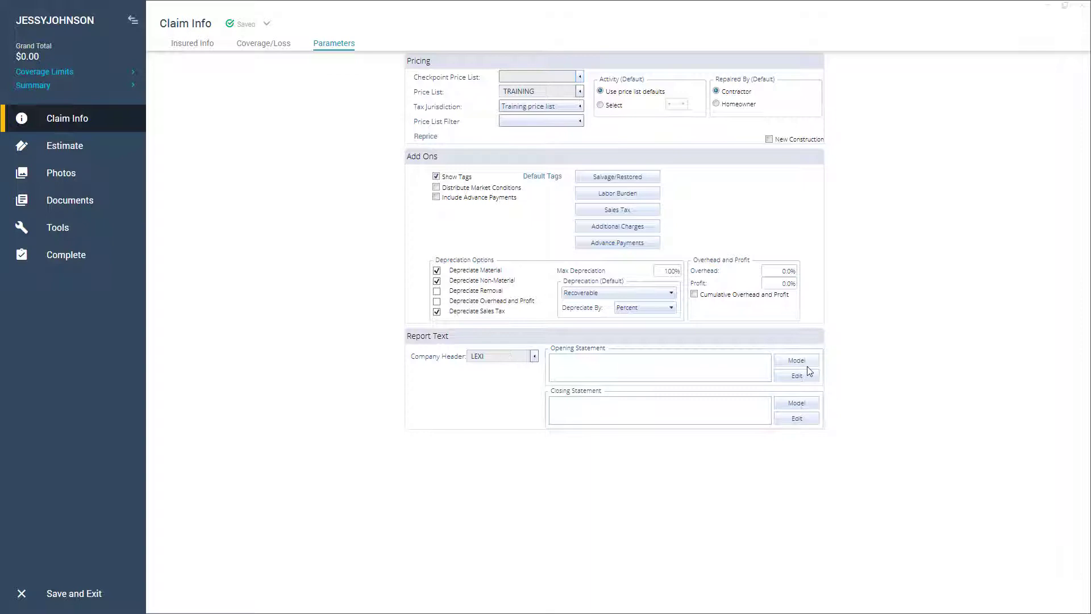
click(796, 360)
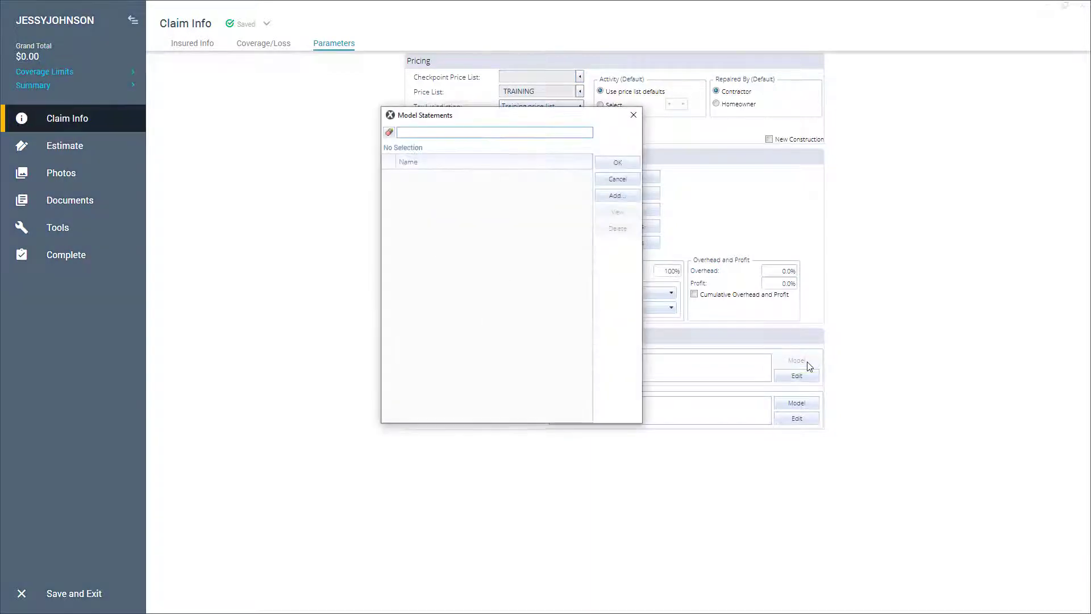
mouse_move(754, 358)
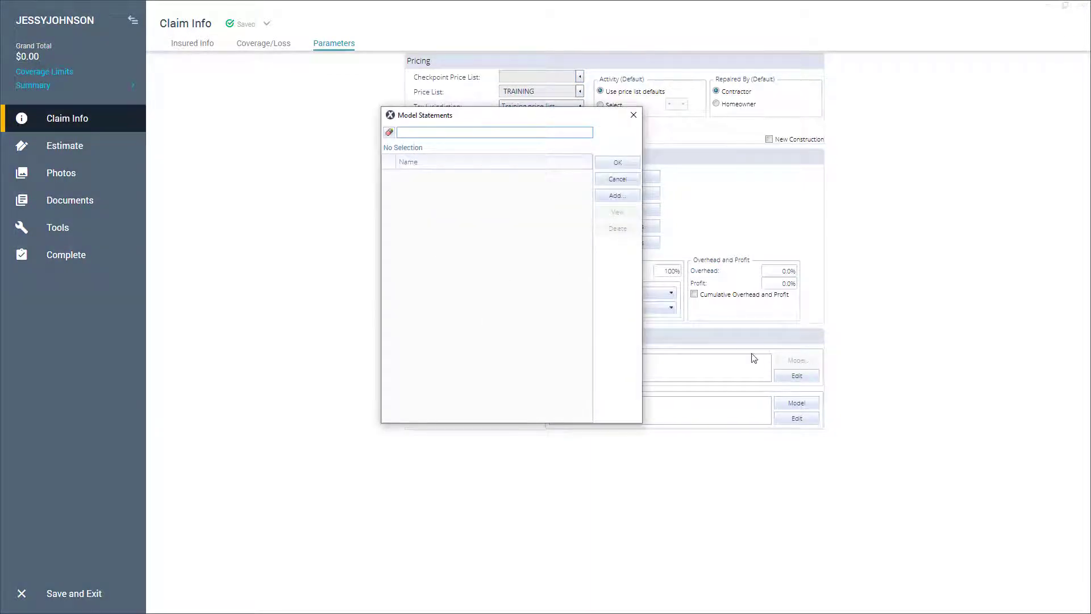
mouse_move(564, 270)
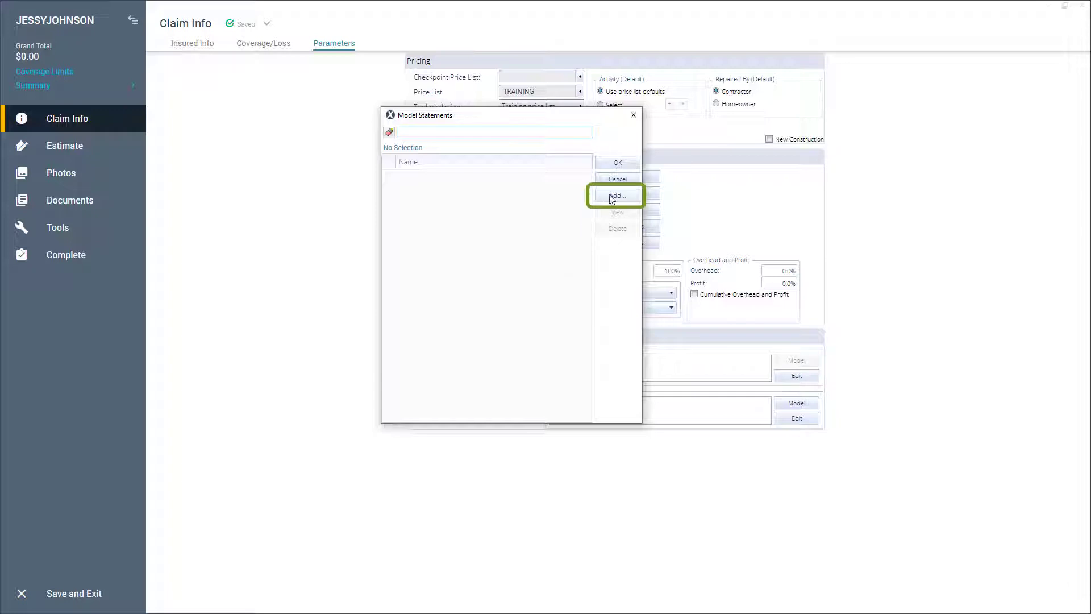
Add a new model statement named OPENING.
click(615, 194)
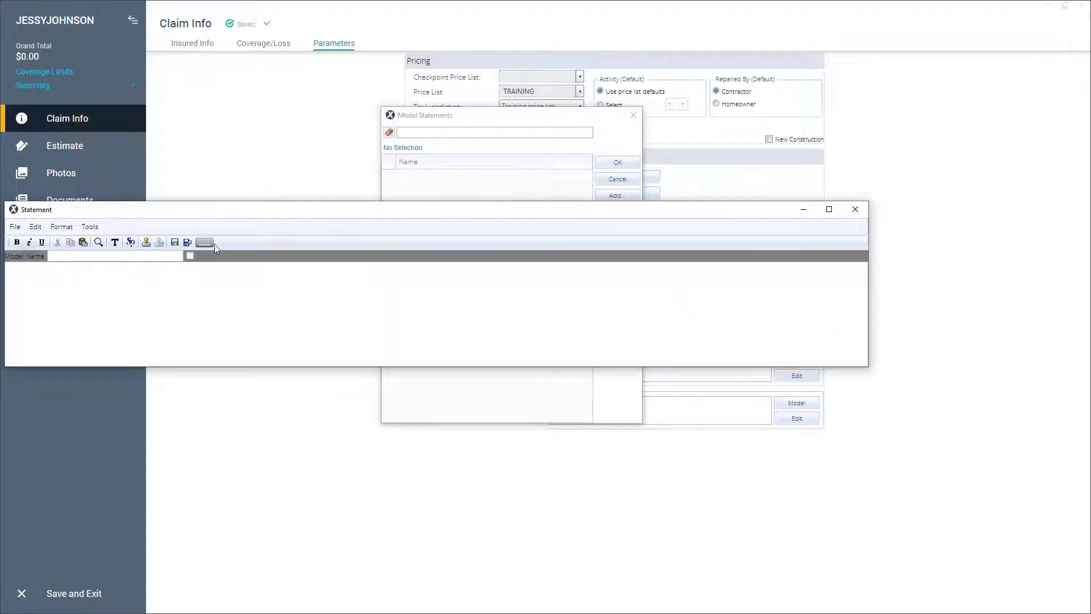
text(OPEN)
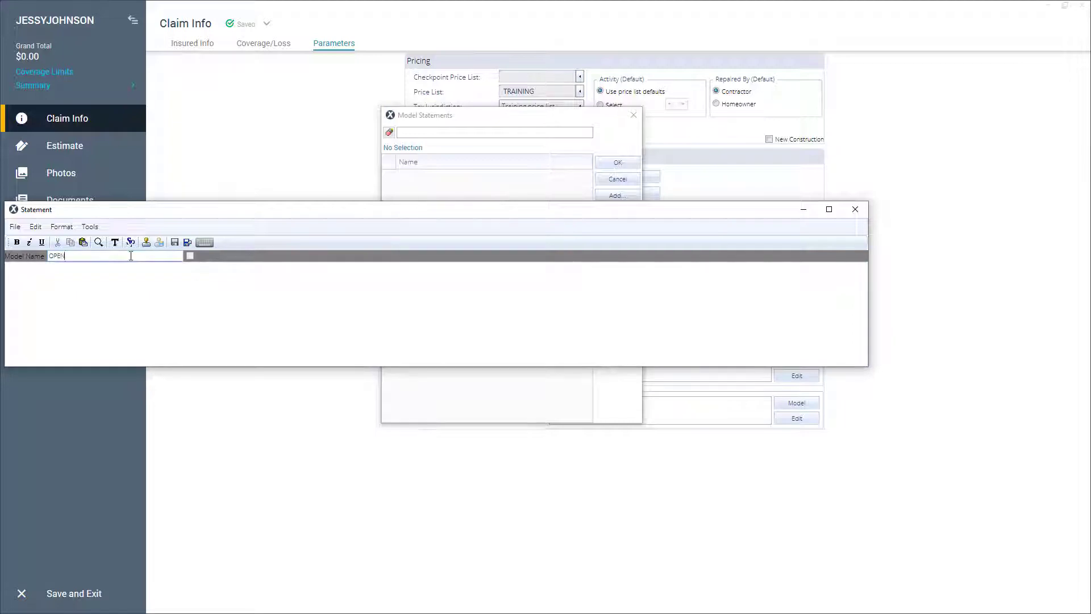
text(ING)
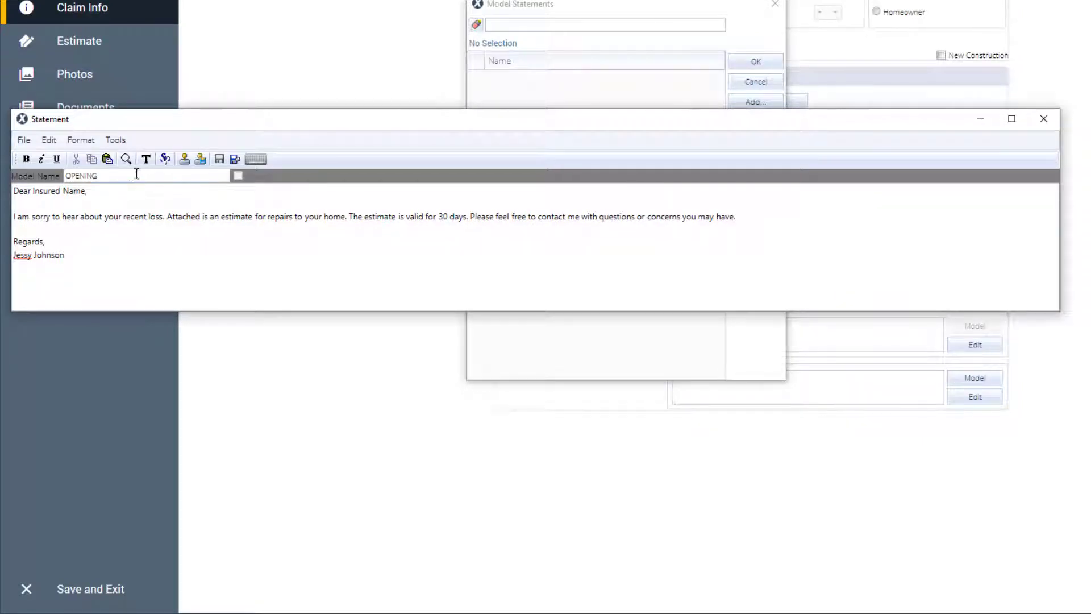
mouse_move(146, 160)
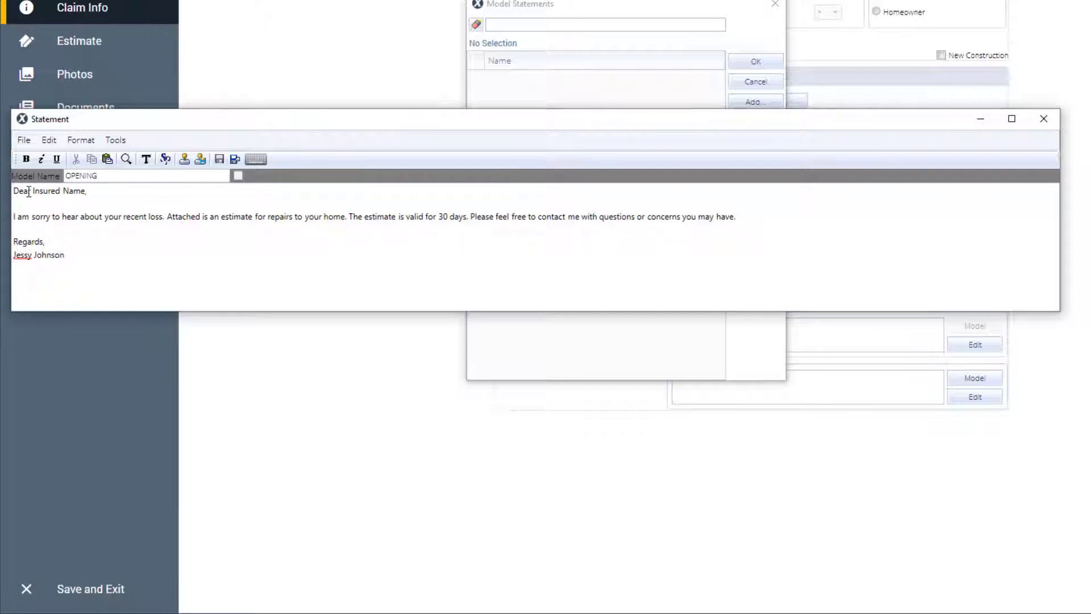
Replace 'Insured Name' in the greeting with the INSURED_NAME token.
double_click(58, 191)
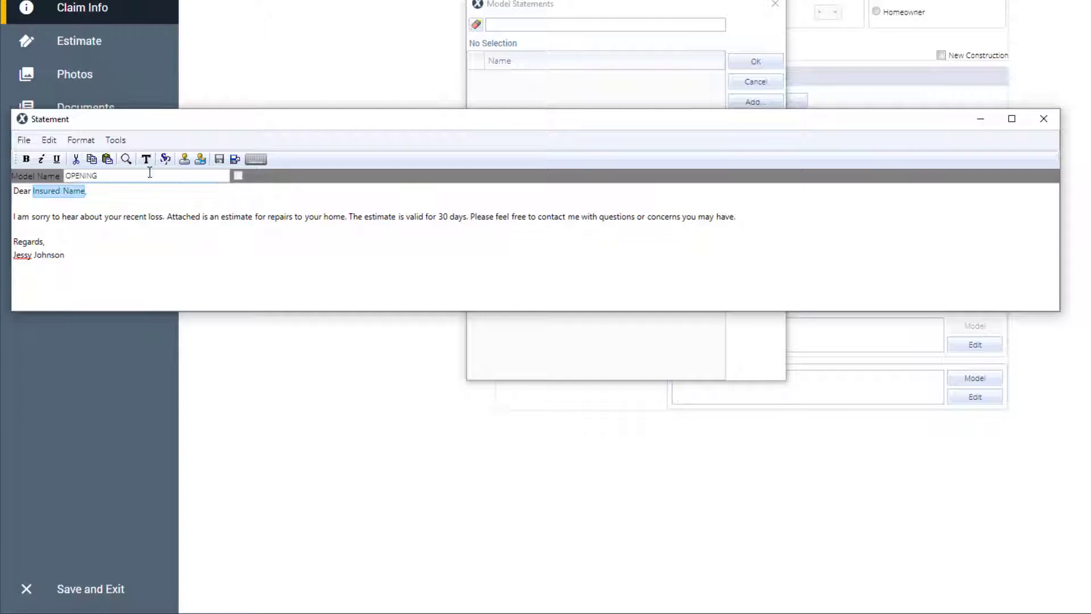
click(146, 158)
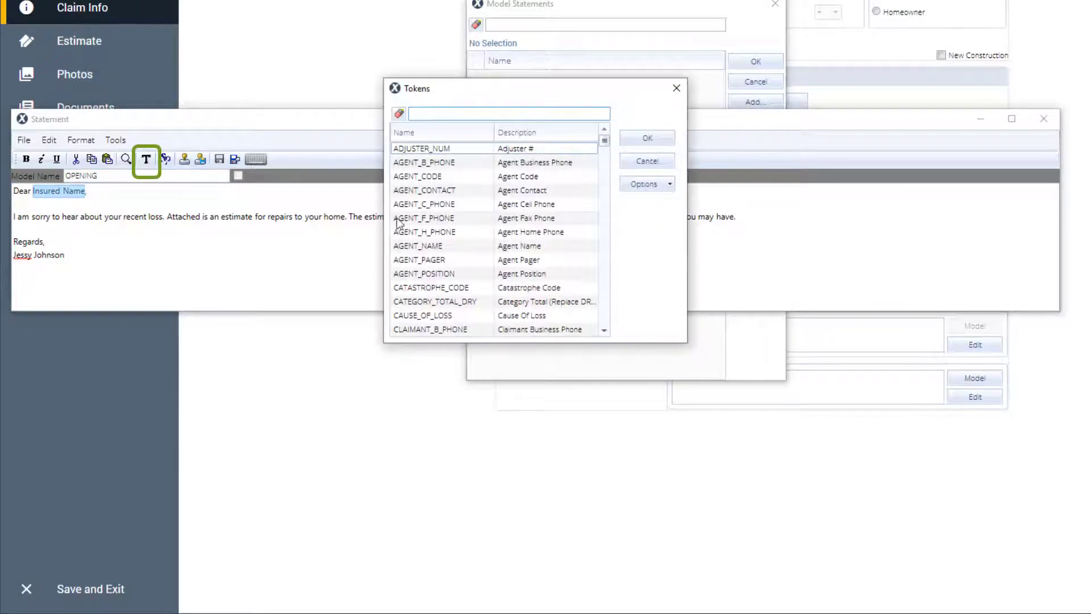
scroll(down, 3)
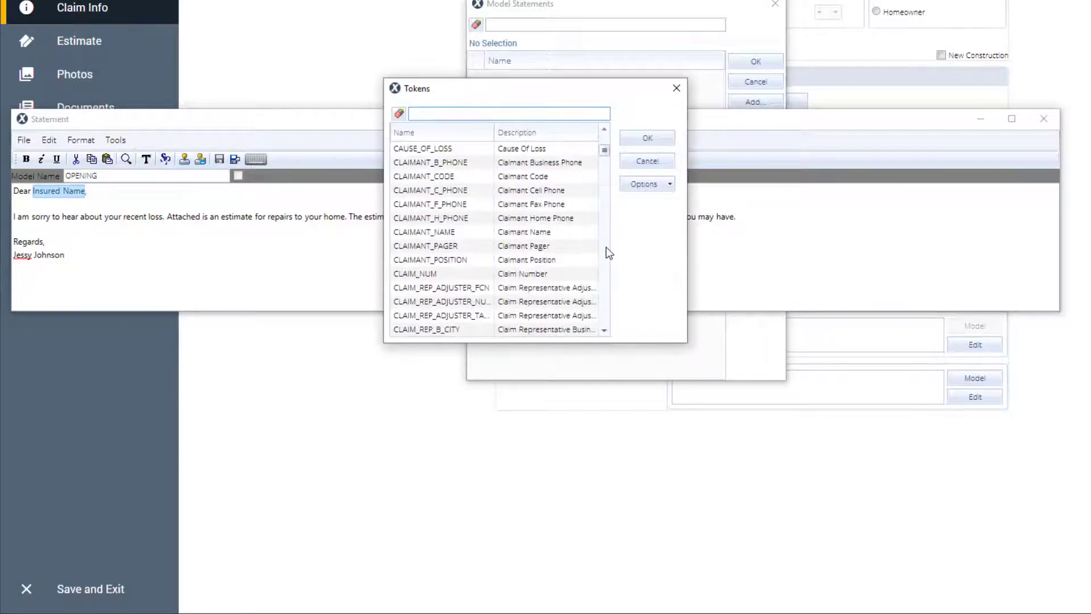
scroll(down, 3)
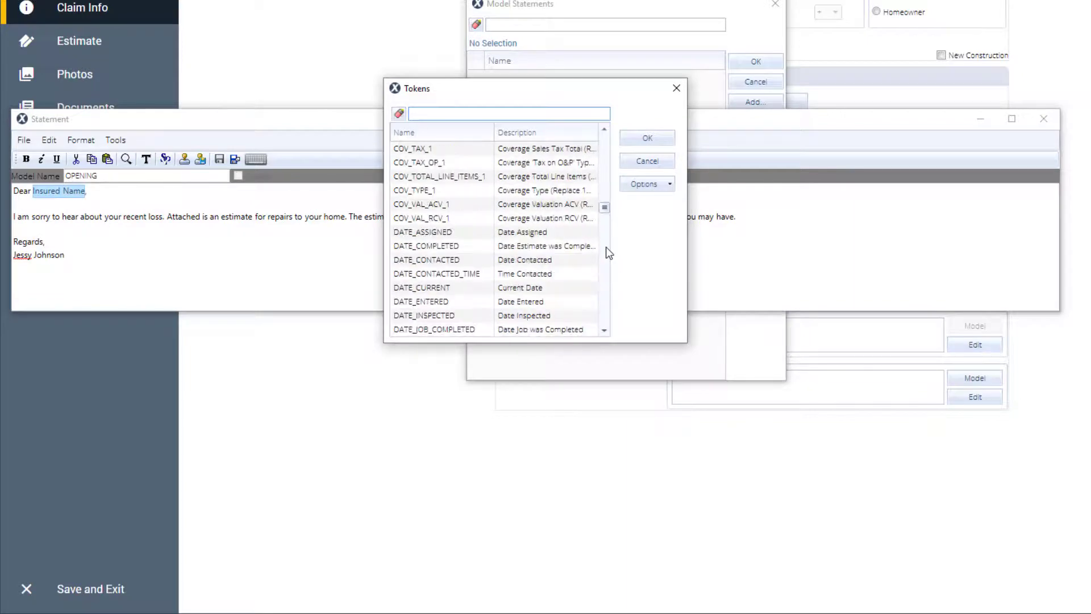
scroll(down, 3)
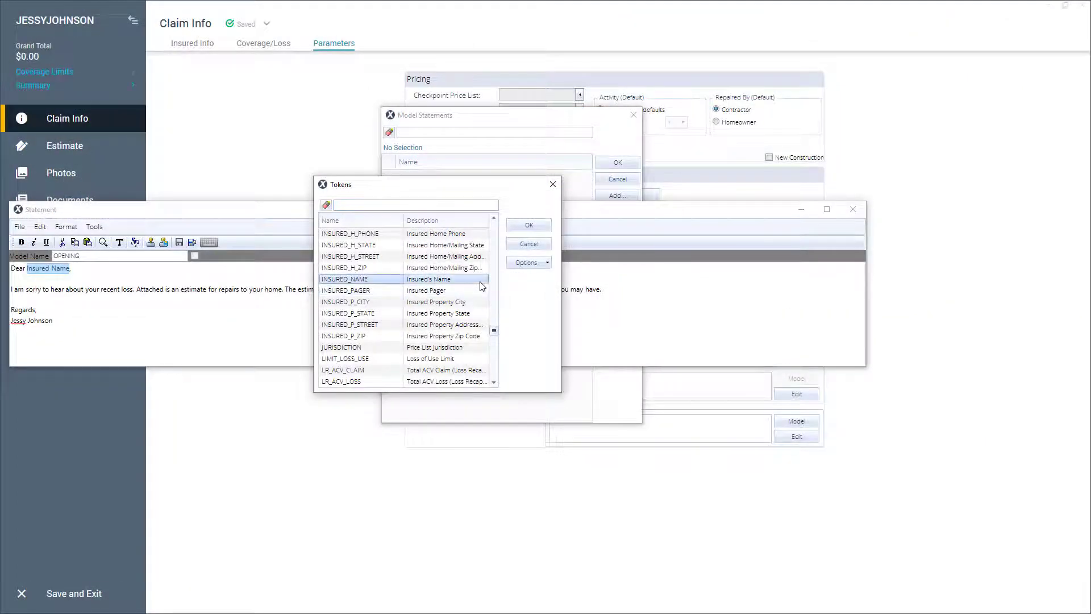
click(528, 225)
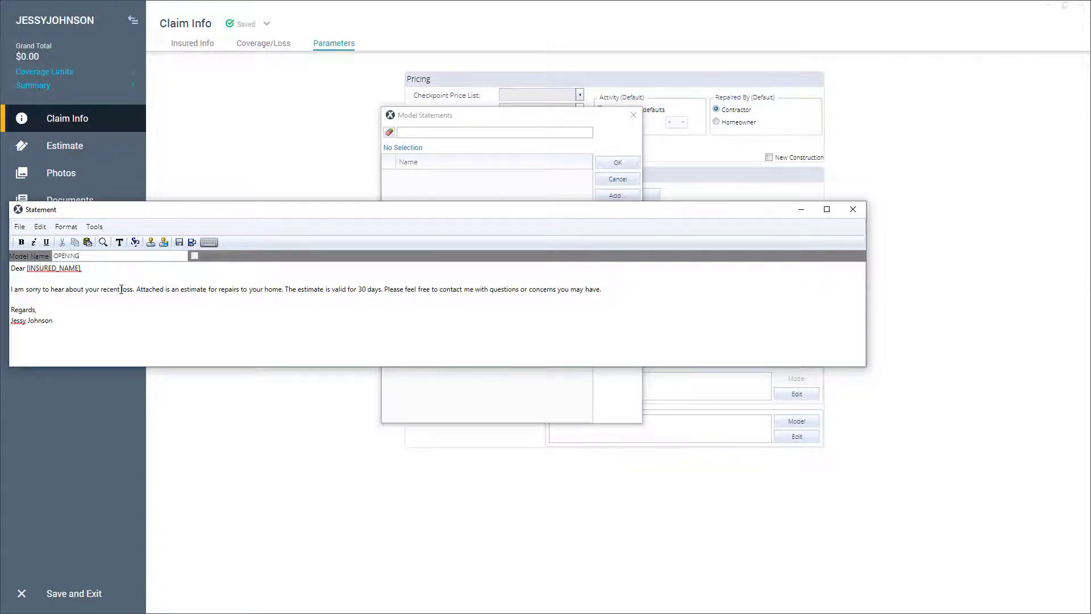
Replace the word 'loss' with the CAUSE_OF_LOSS token.
double_click(127, 289)
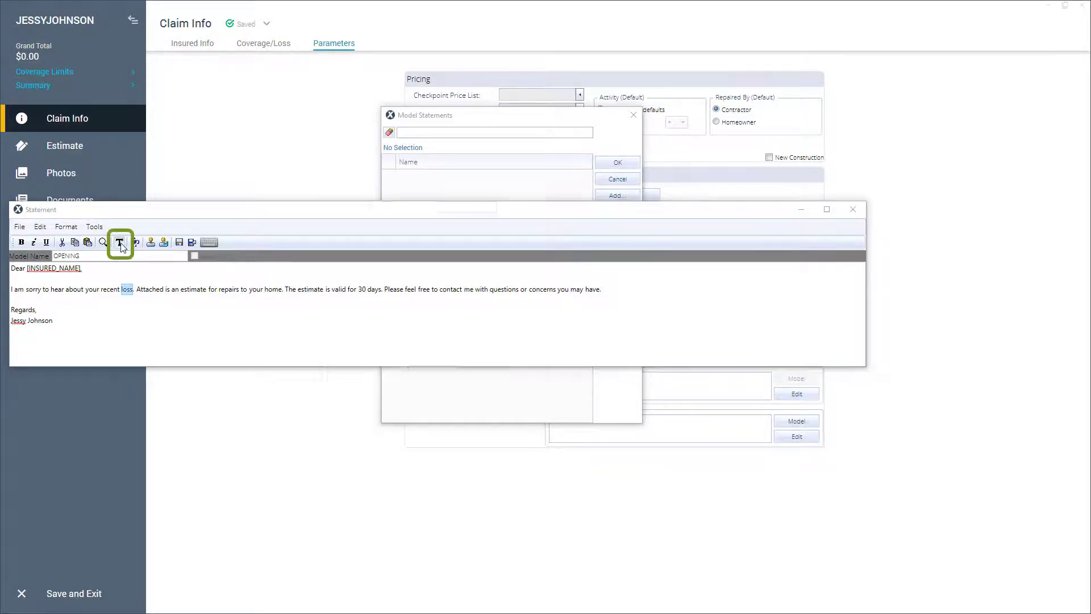
click(118, 242)
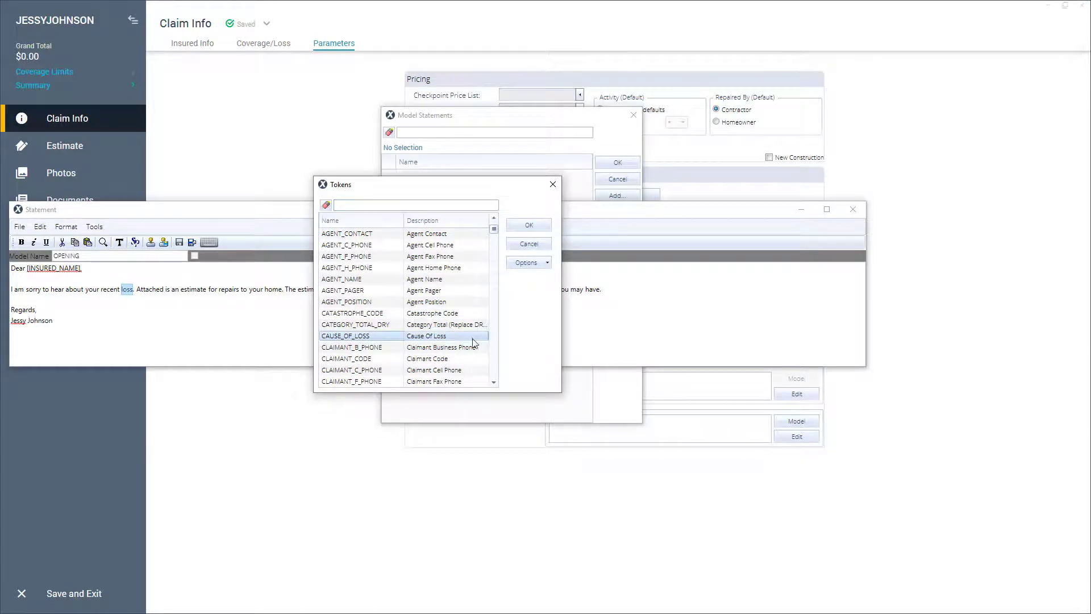
click(527, 224)
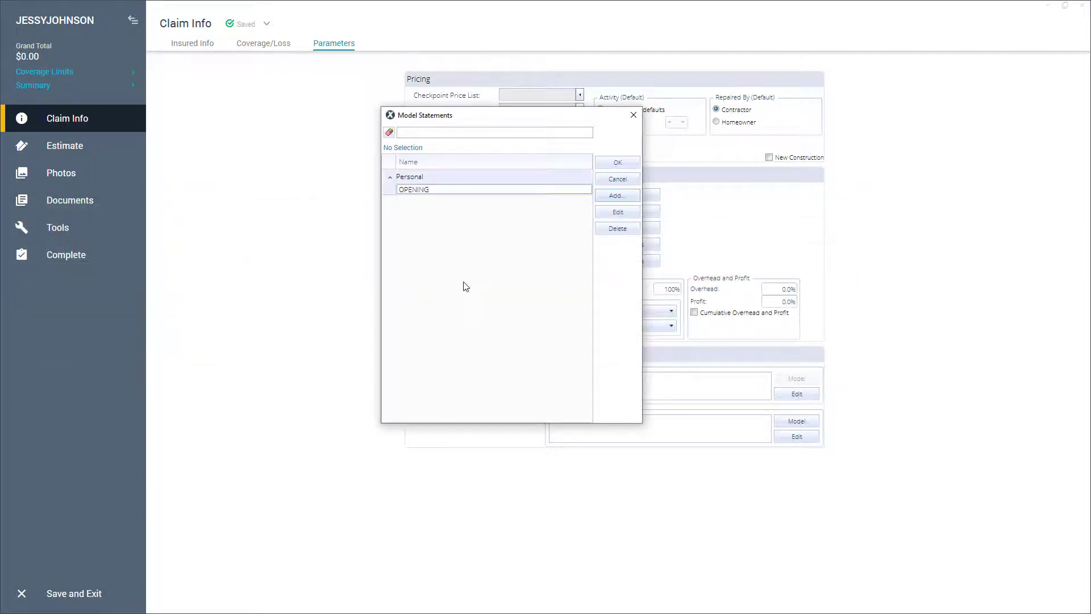
mouse_move(496, 279)
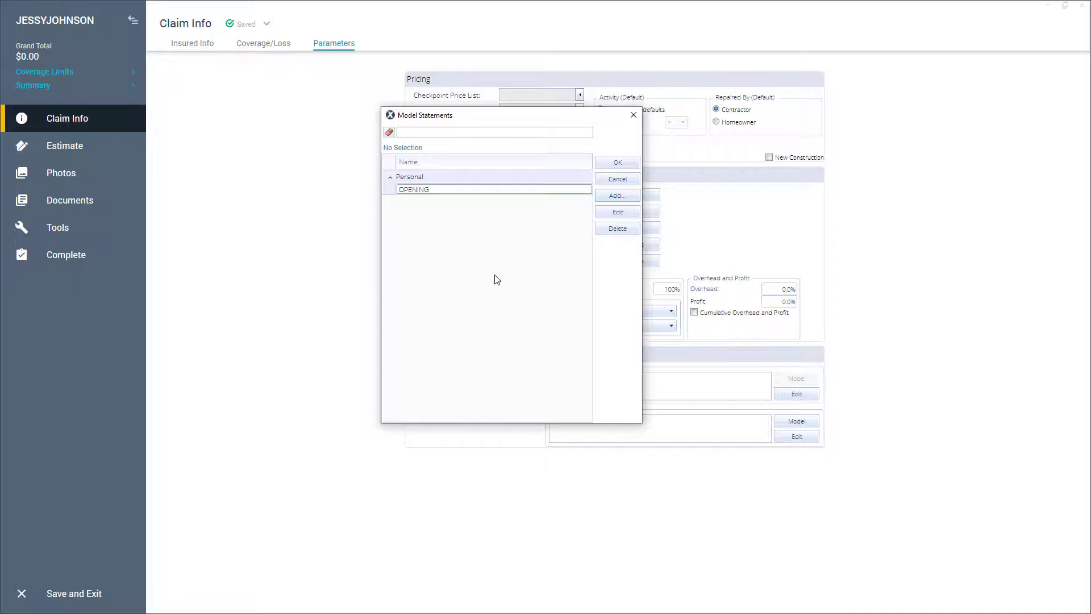
Apply the OPENING model statement to the claim's Opening Statement field.
click(414, 189)
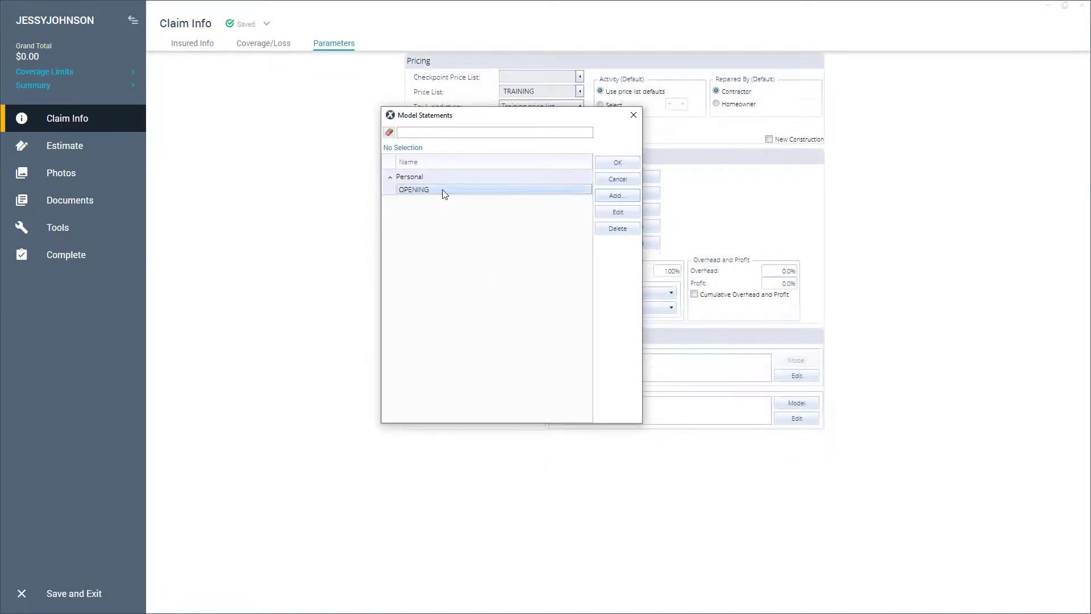
click(616, 162)
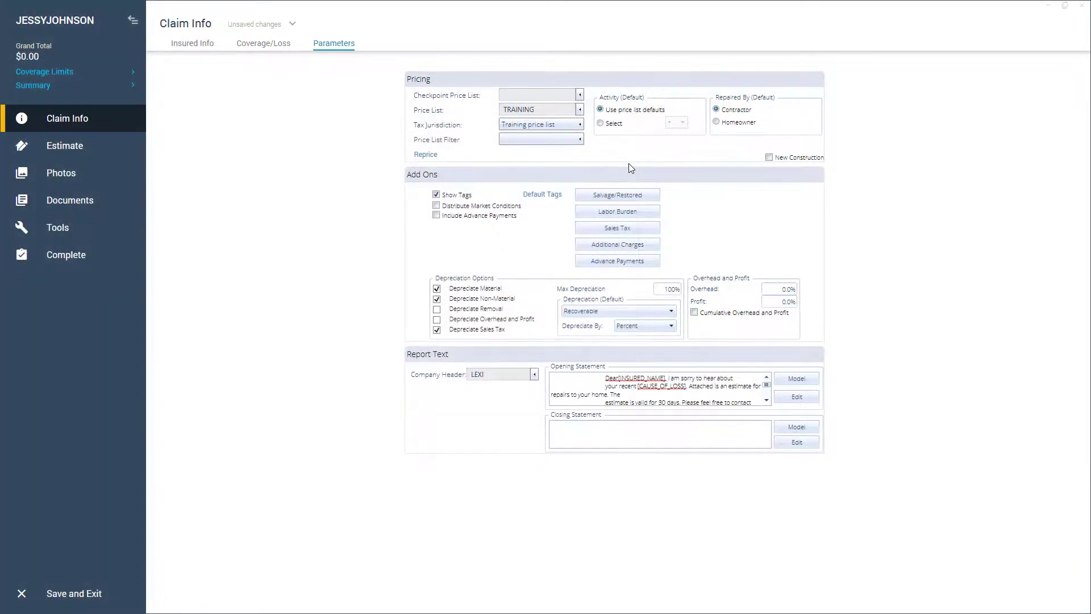